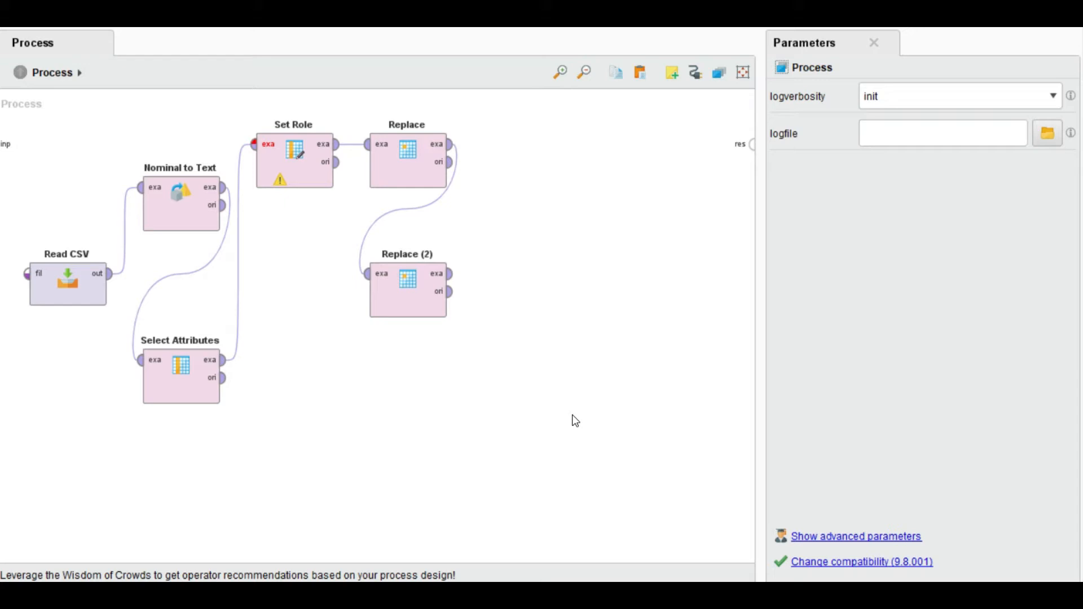
{"action": "mouse_move", "coordinate": [424, 418]}
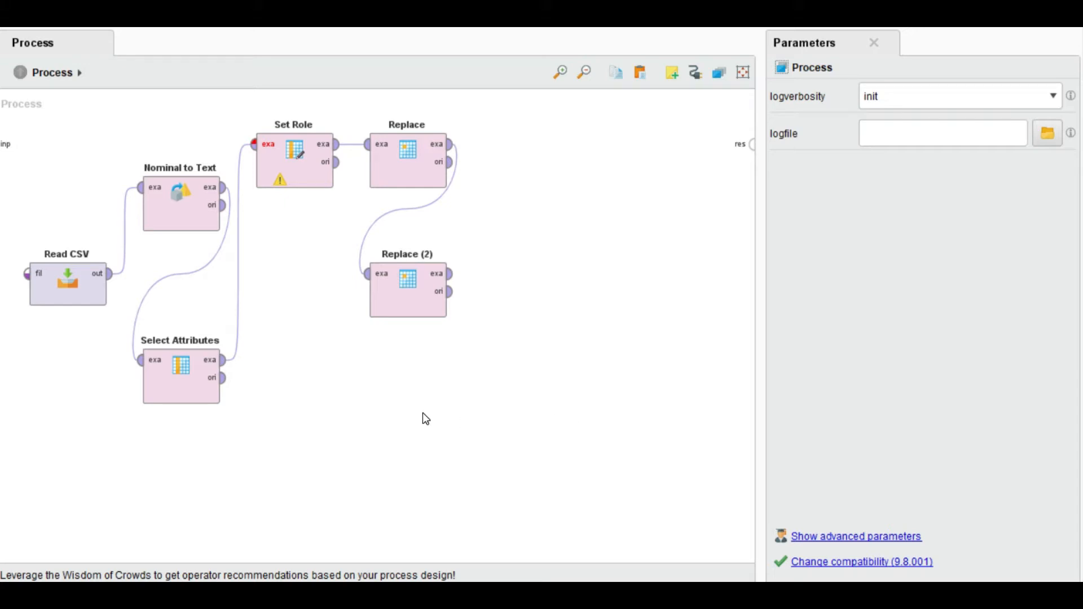
Step: Review the Read CSV import parameters, then view Select Attributes keeping only the Text attribute
{"action": "left_click", "coordinate": [67, 281]}
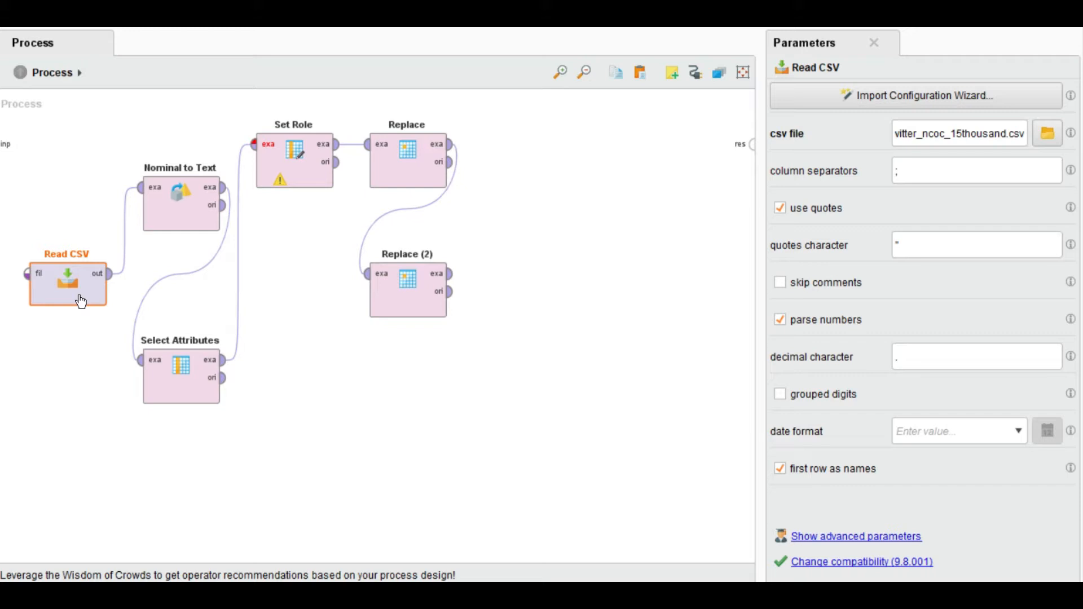
{"action": "mouse_move", "coordinate": [298, 378]}
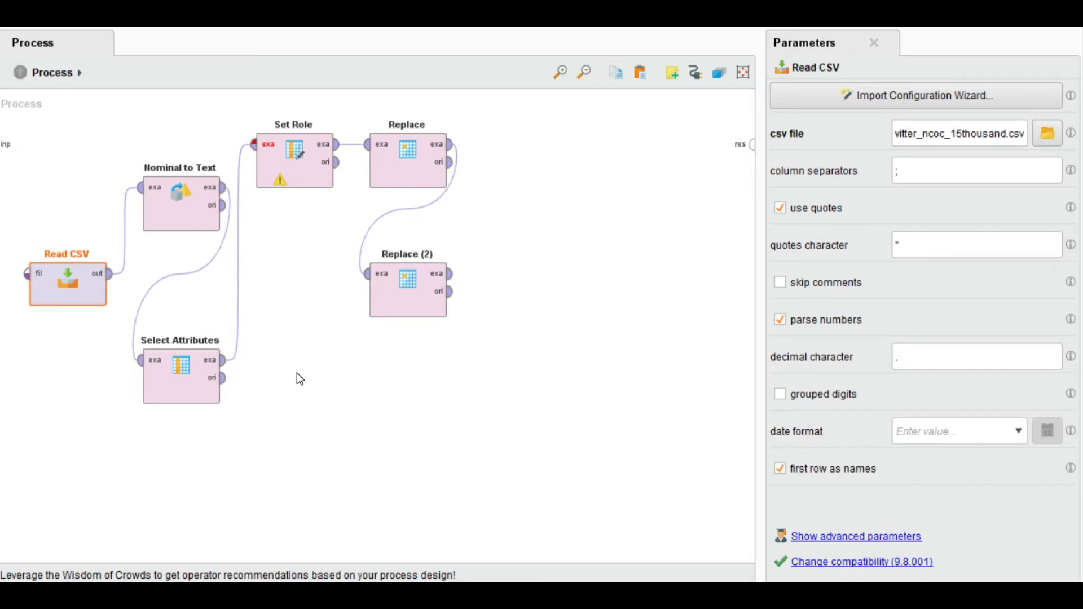
{"action": "left_click", "coordinate": [297, 378]}
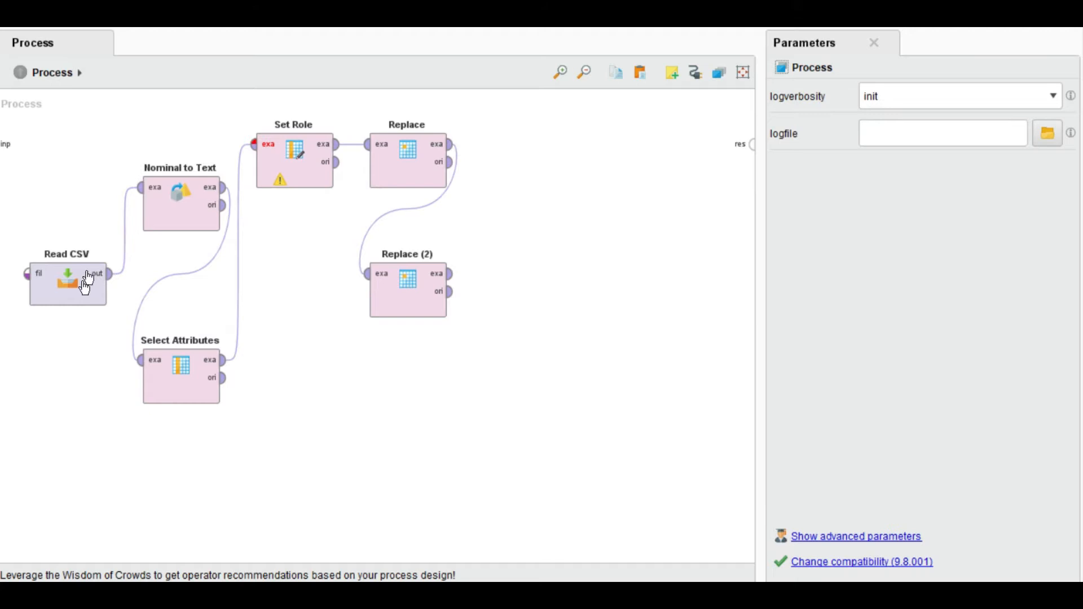
{"action": "left_click", "coordinate": [181, 203]}
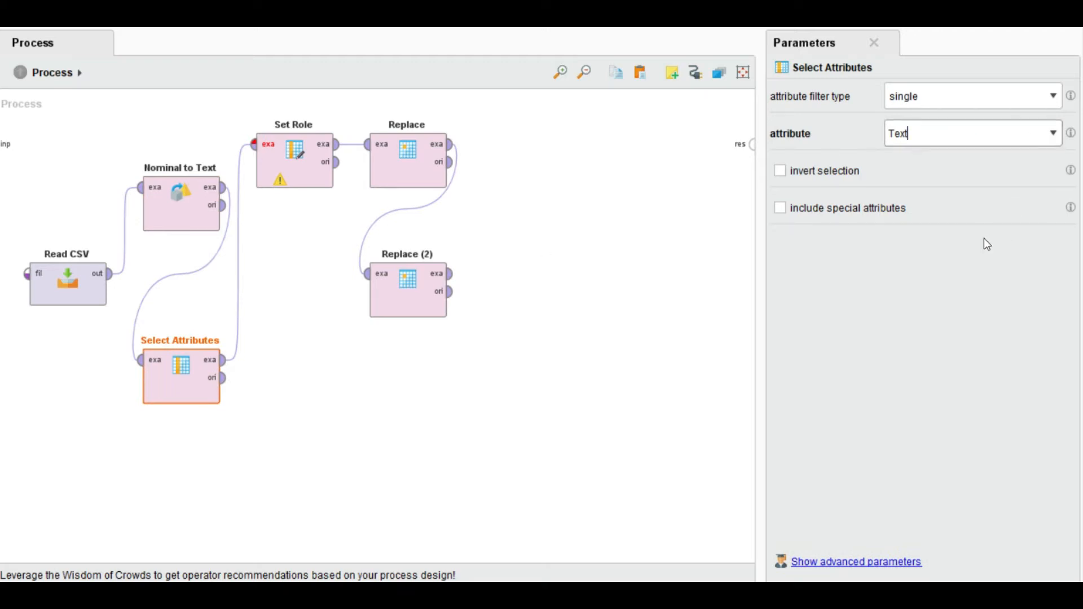
{"action": "mouse_move", "coordinate": [321, 214]}
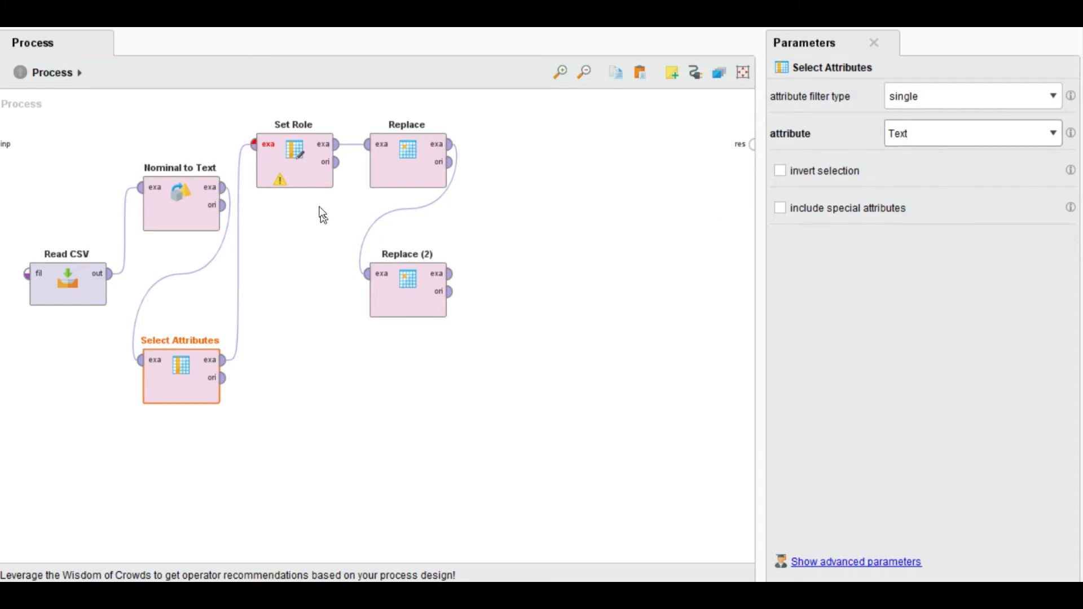
Step: Inspect the first Replace step's URL-matching regex with its empty replacement, then deselect it
{"action": "left_click", "coordinate": [294, 159]}
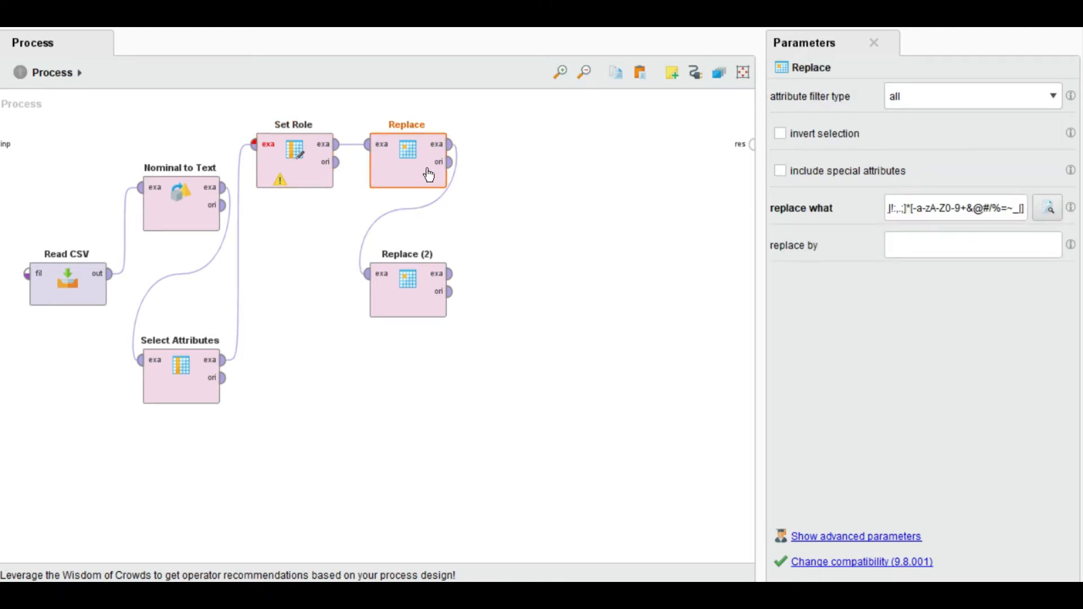
{"action": "left_click", "coordinate": [955, 208]}
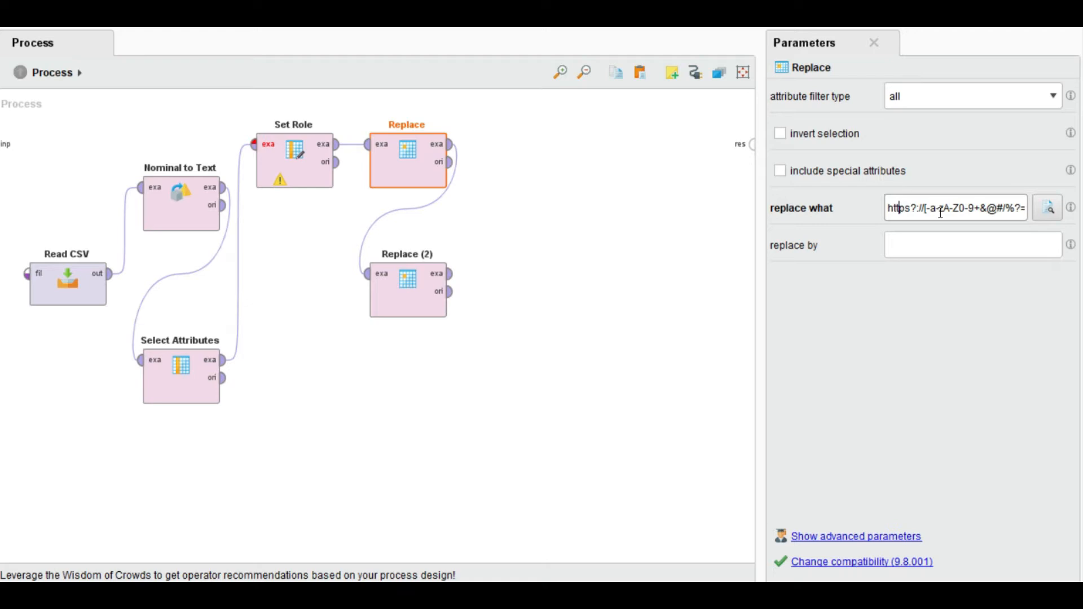
{"action": "left_click", "coordinate": [407, 289]}
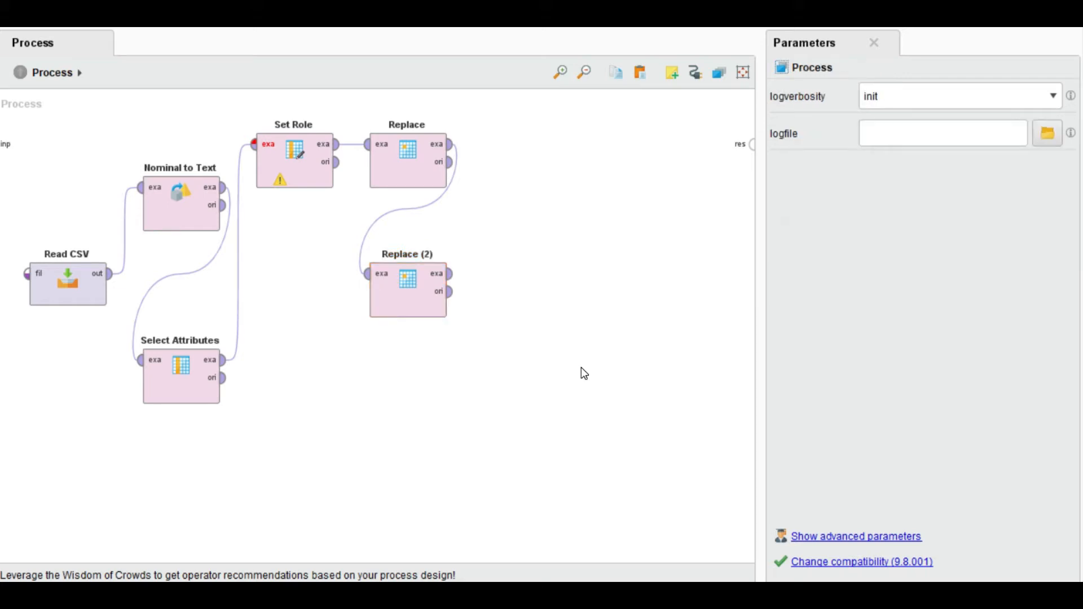
{"action": "mouse_move", "coordinate": [237, 250]}
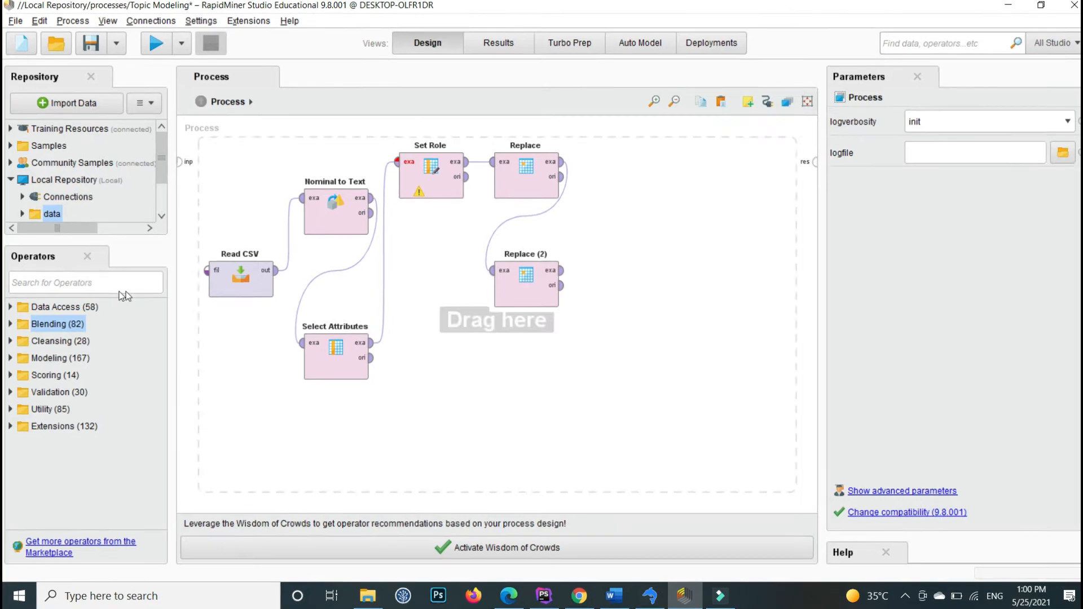
Step: Find 'lda' in Operators, place Extract Topics from Data (LDA), and connect Replace (2) to it
{"action": "type", "text": "l"}
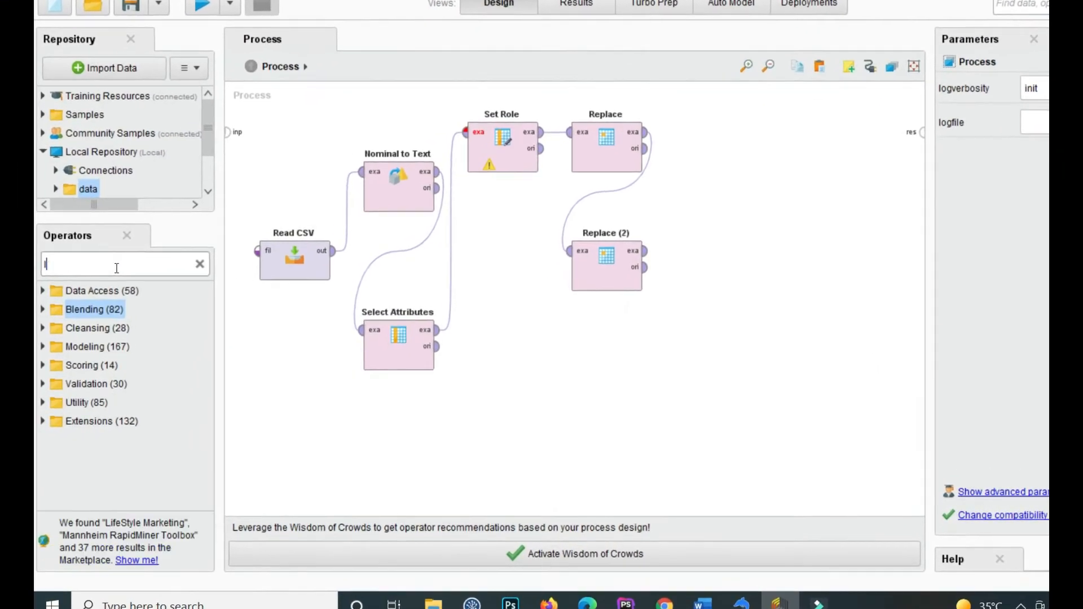
{"action": "type", "text": "da"}
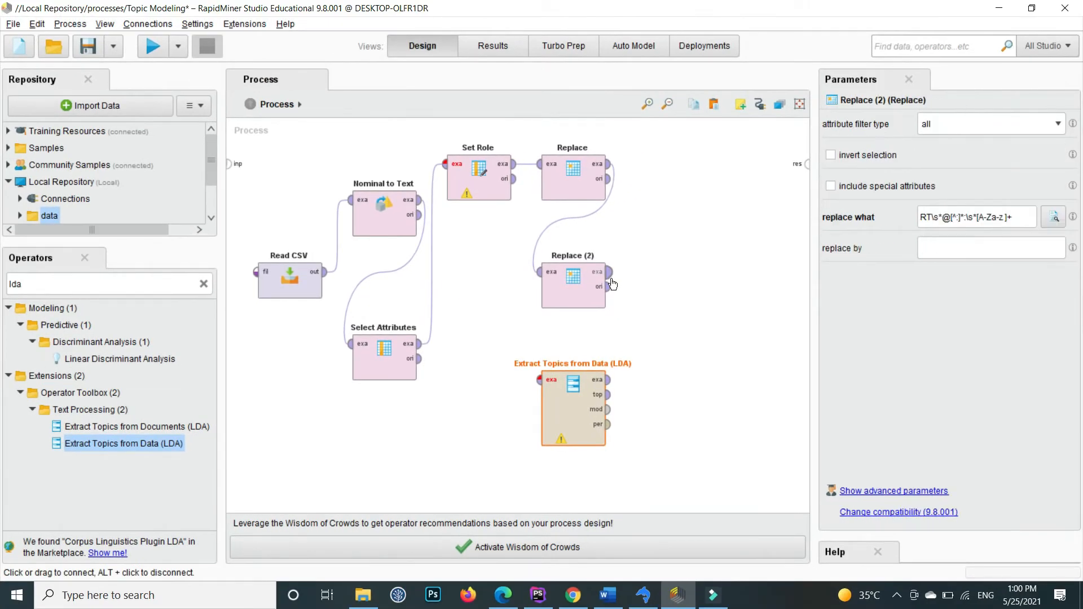
{"action": "left_click", "coordinate": [610, 270]}
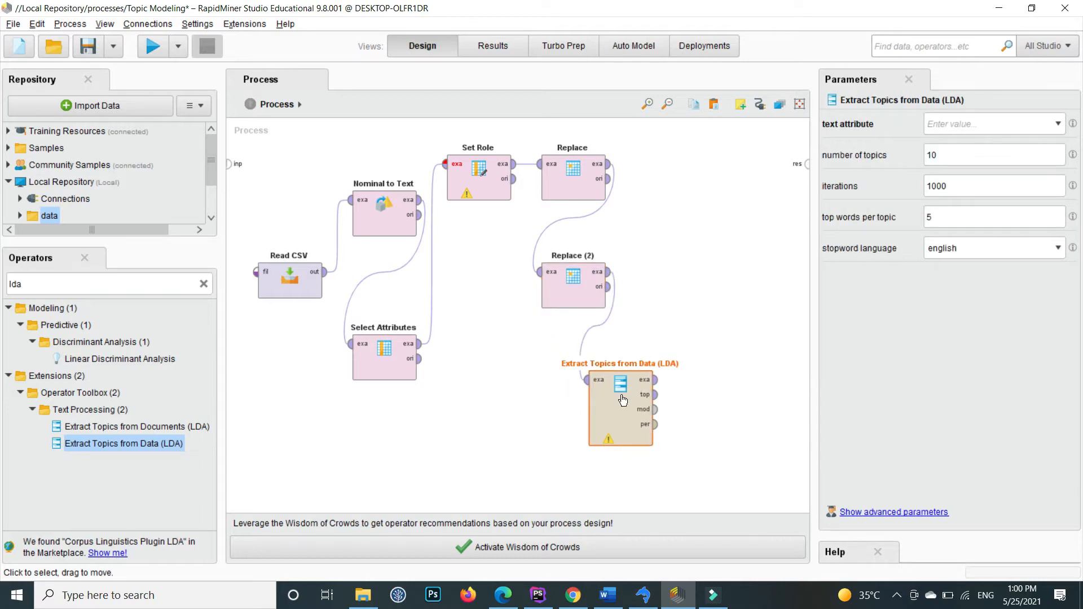
{"action": "mouse_move", "coordinate": [660, 379]}
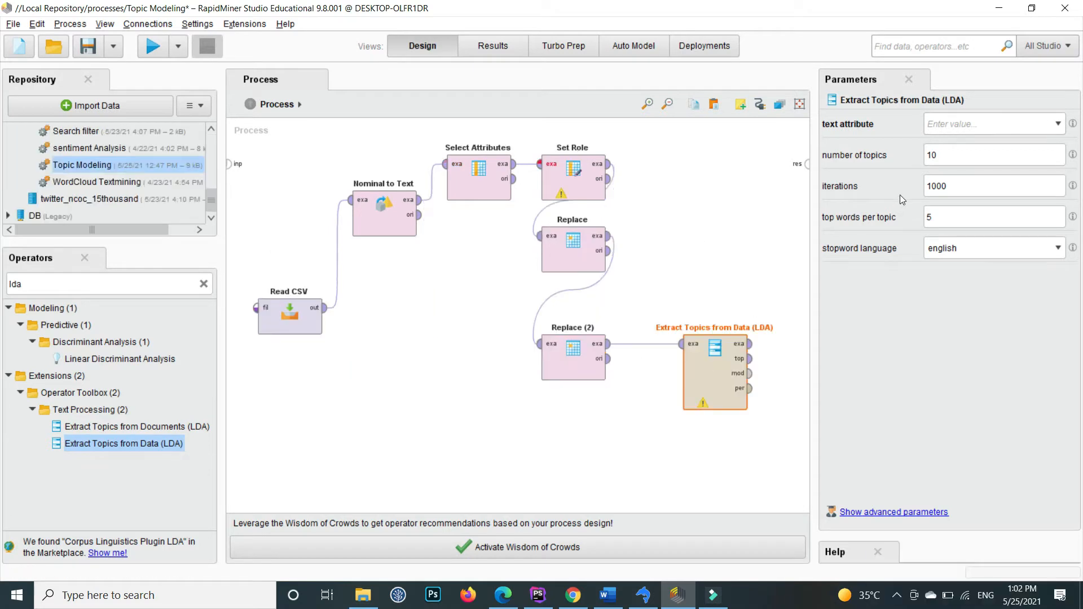
Step: Set the LDA text attribute to Text and the number of topics to 20
{"action": "left_click", "coordinate": [988, 124]}
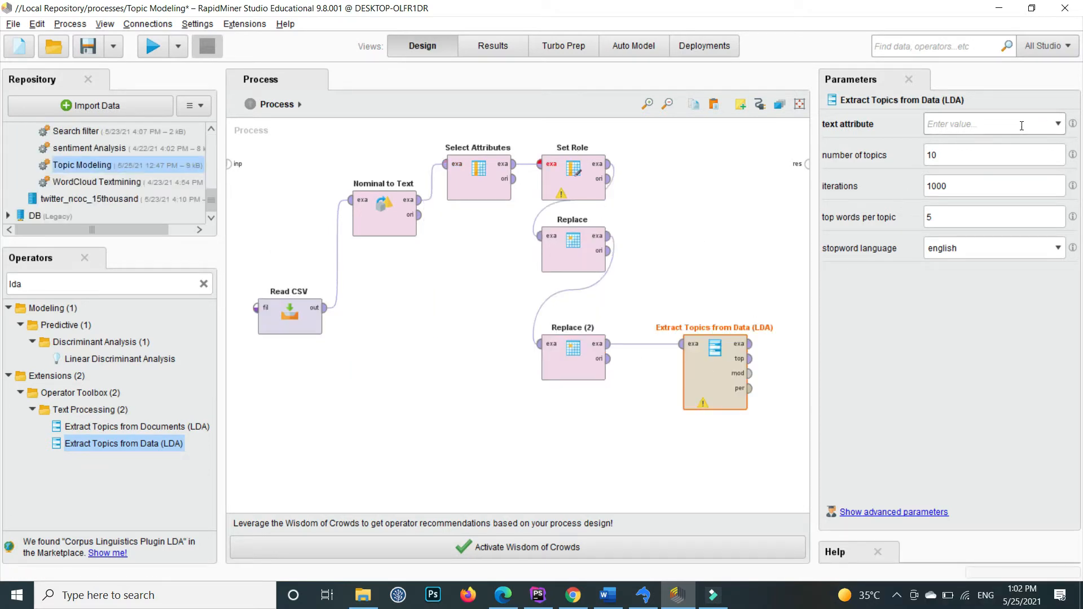
{"action": "type", "text": "Text"}
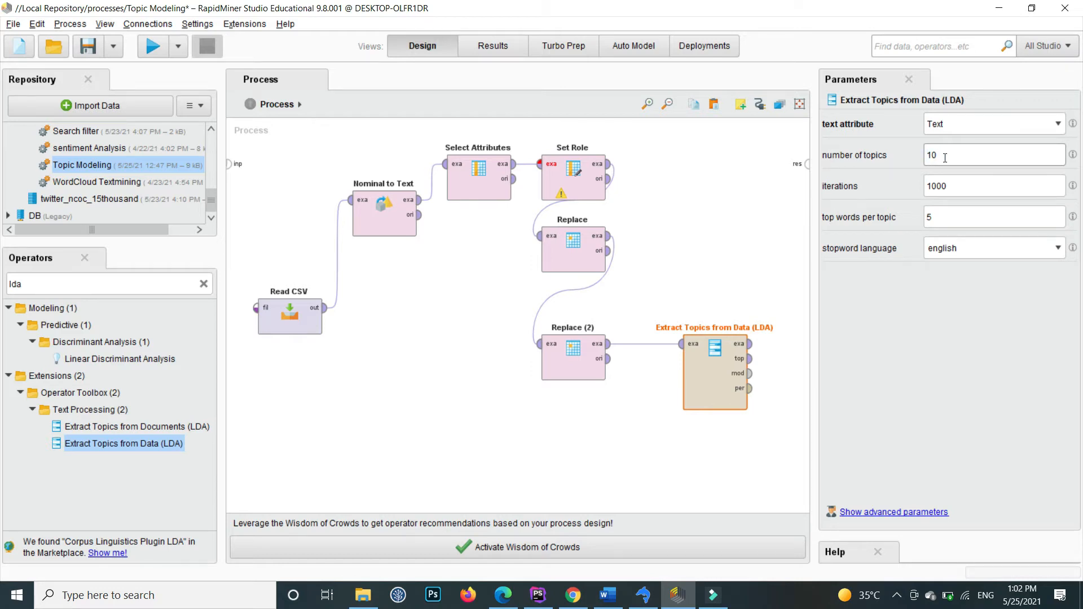
{"action": "type", "text": "20"}
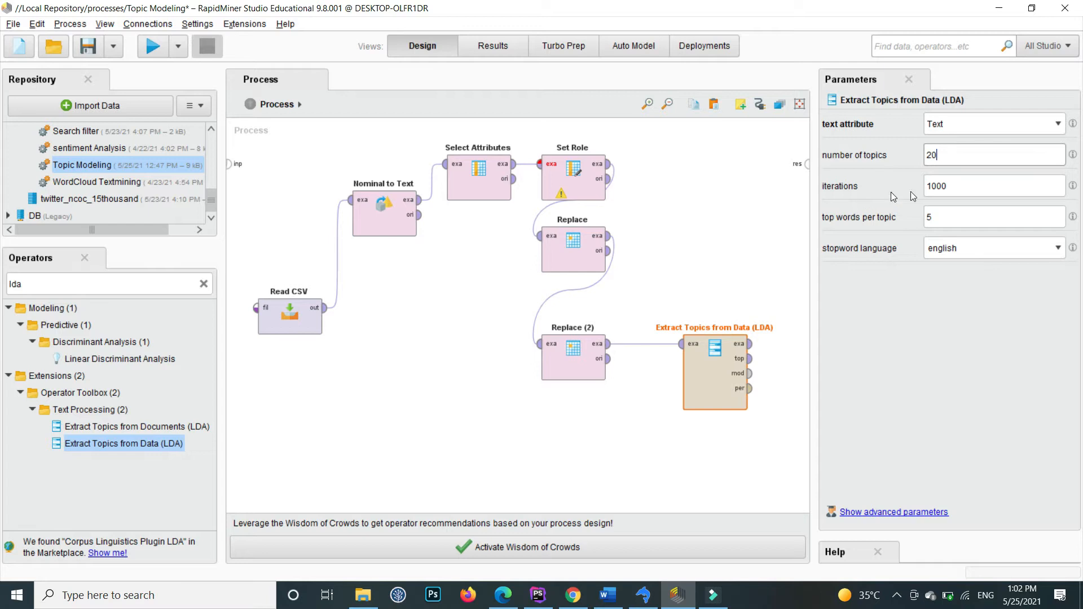
{"action": "mouse_move", "coordinate": [732, 389]}
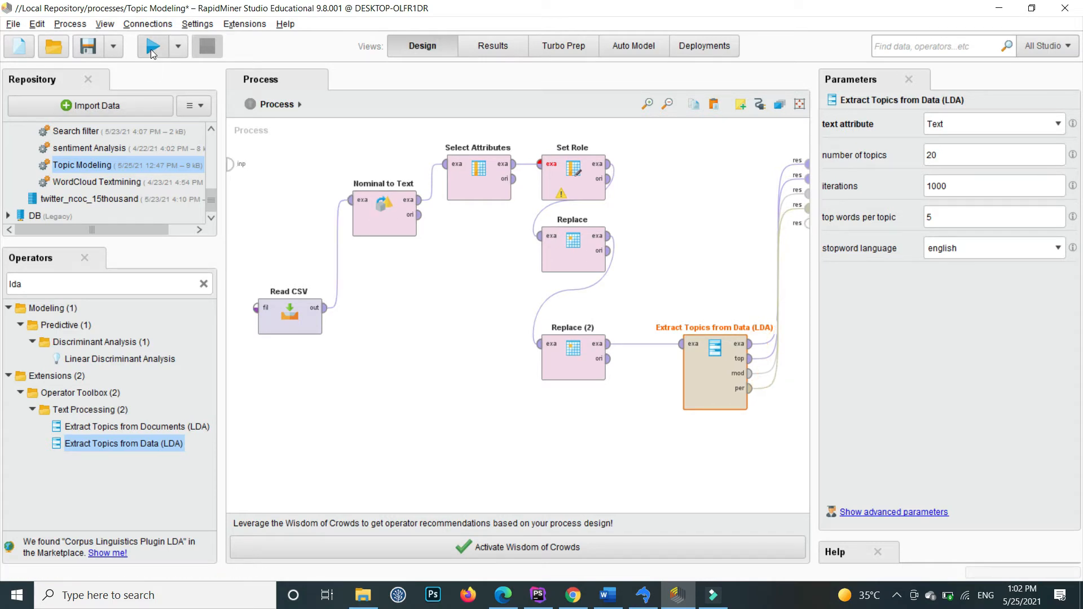
Step: Run the process to get results showing LogLikelihood -654704.707
{"action": "left_click", "coordinate": [151, 46]}
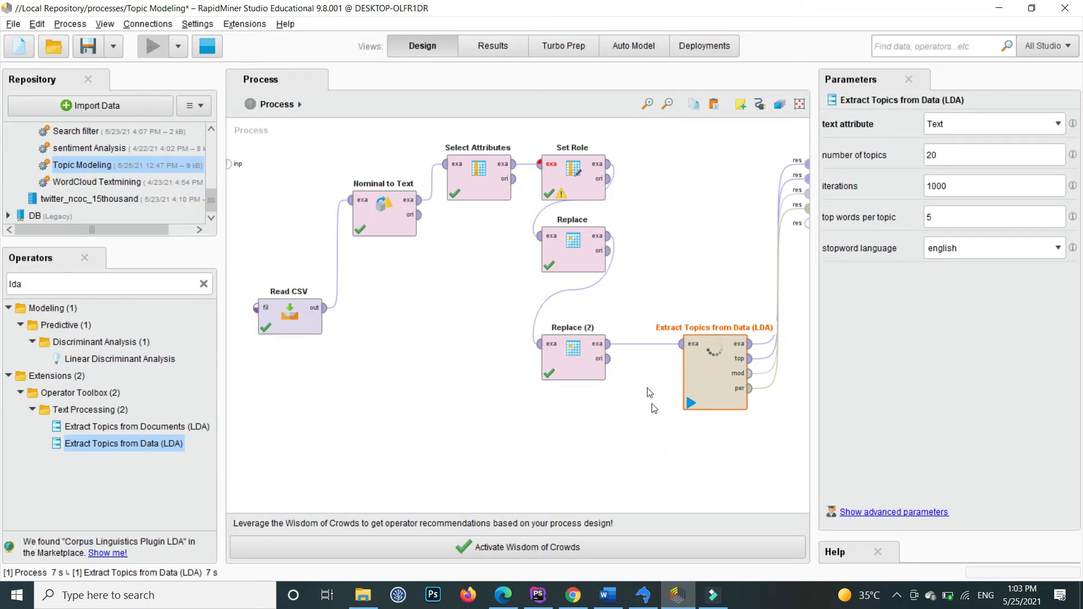
{"action": "mouse_move", "coordinate": [763, 425]}
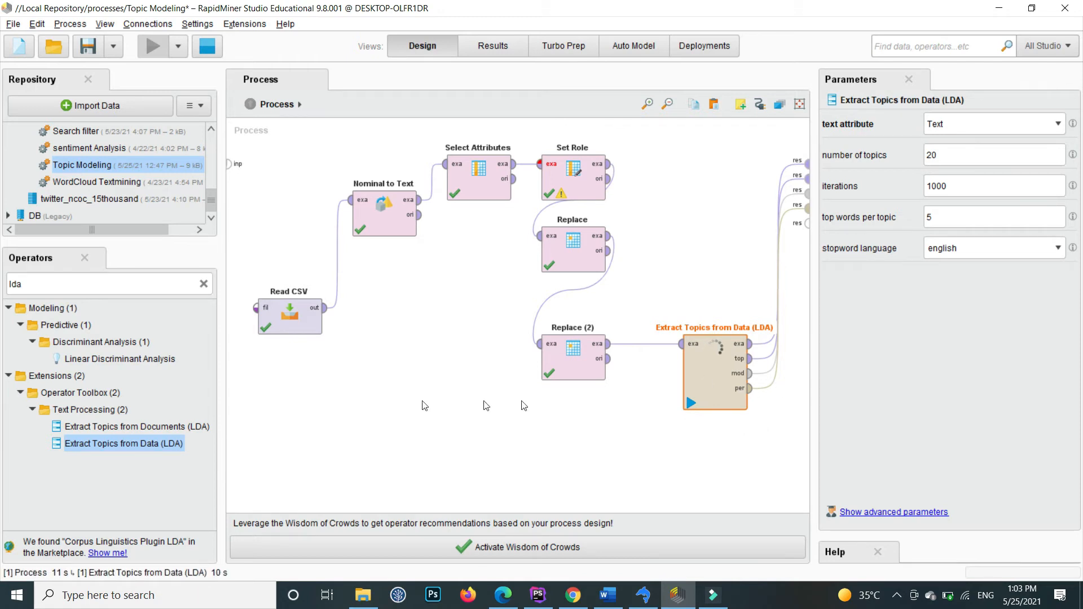
{"action": "left_click", "coordinate": [153, 46]}
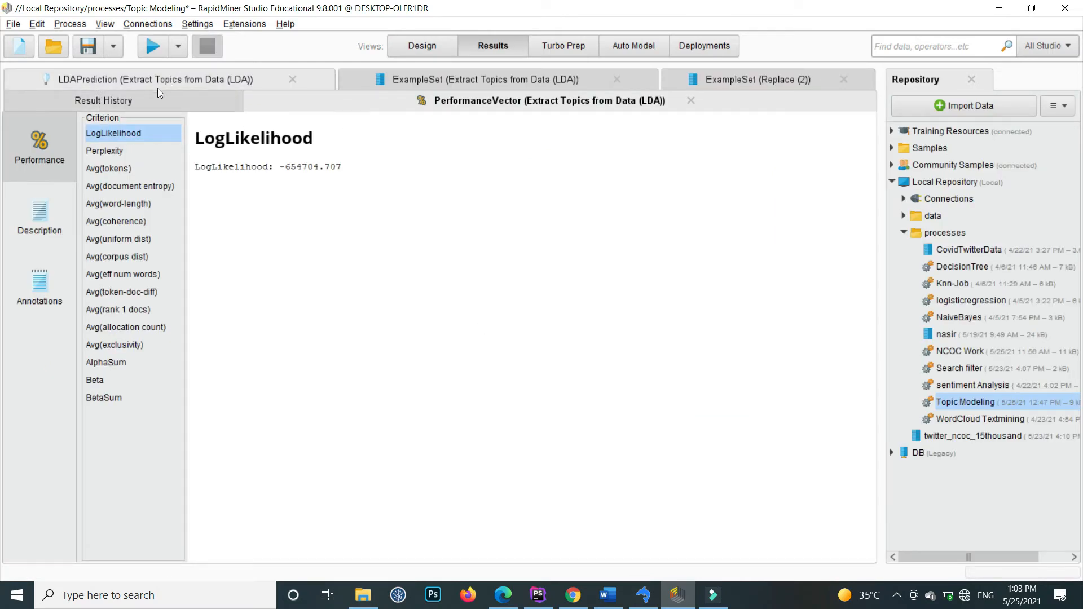
{"action": "left_click", "coordinate": [160, 79]}
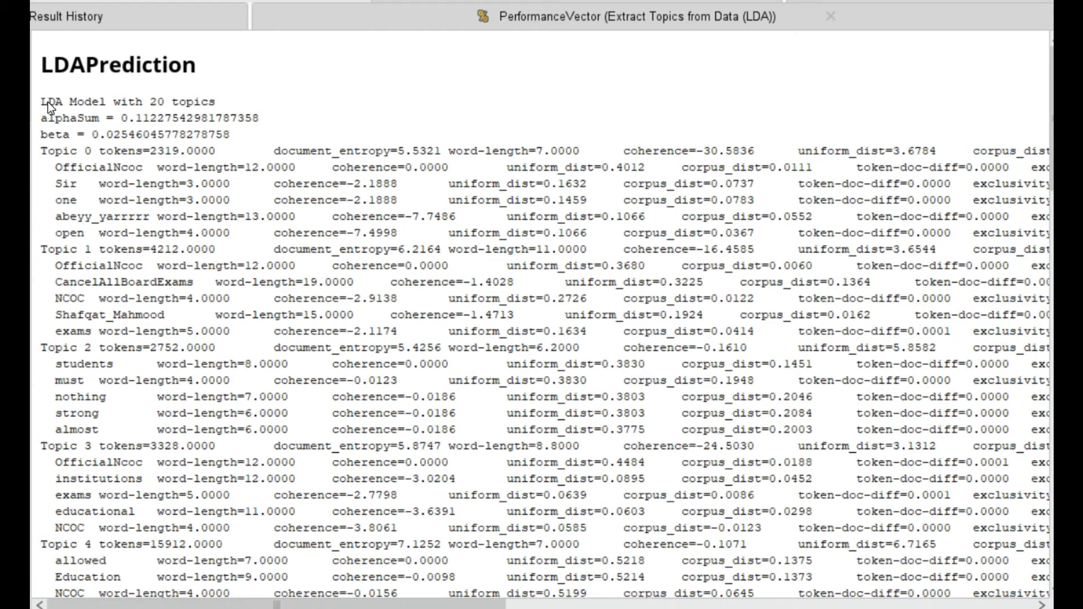
{"action": "mouse_move", "coordinate": [233, 109]}
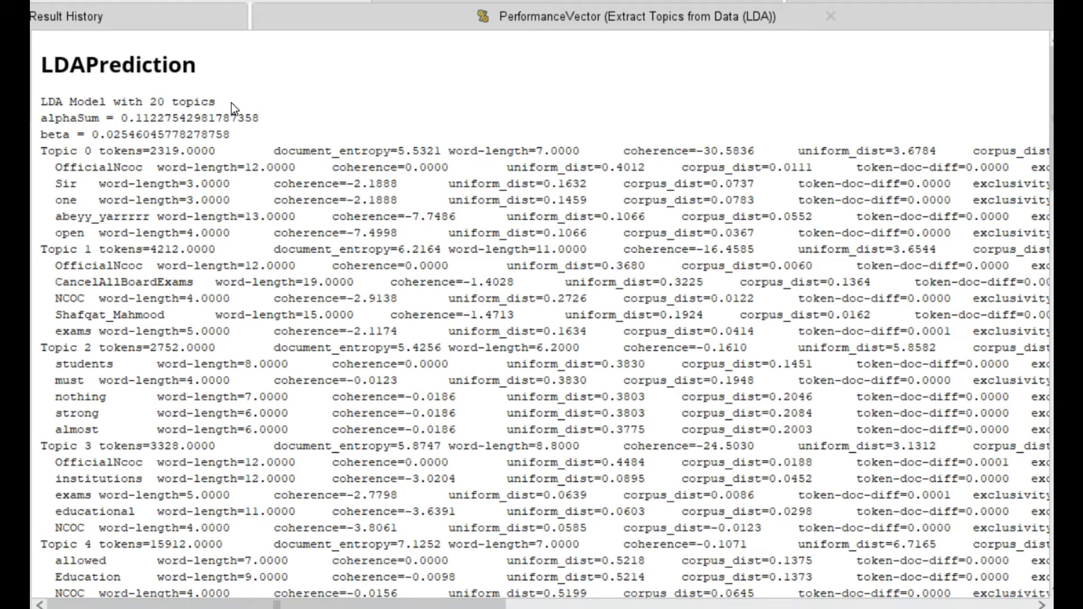
{"action": "mouse_move", "coordinate": [47, 157]}
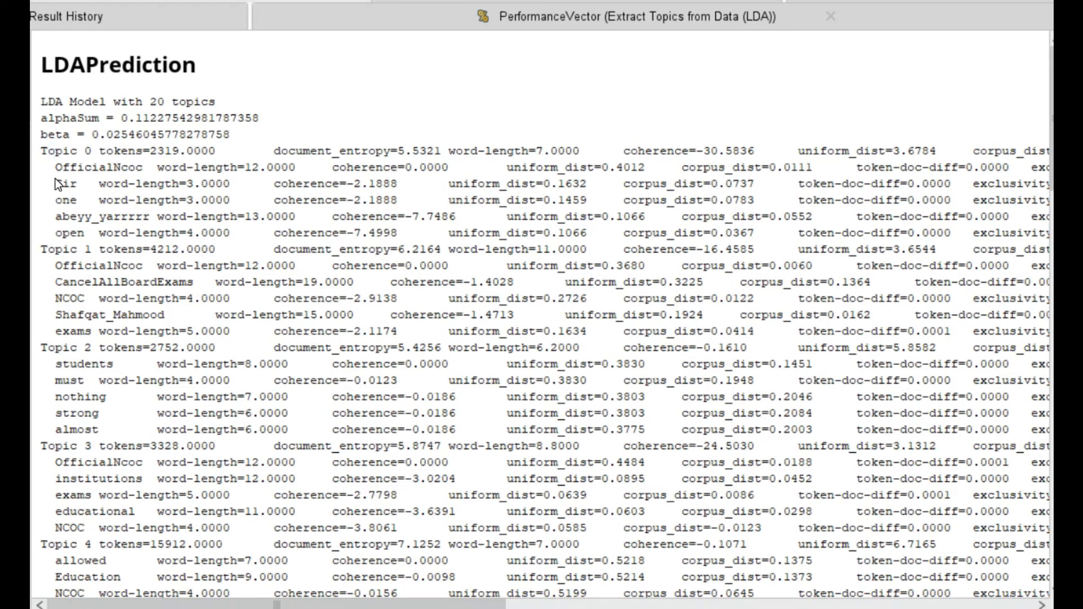
{"action": "double_click", "coordinate": [72, 167]}
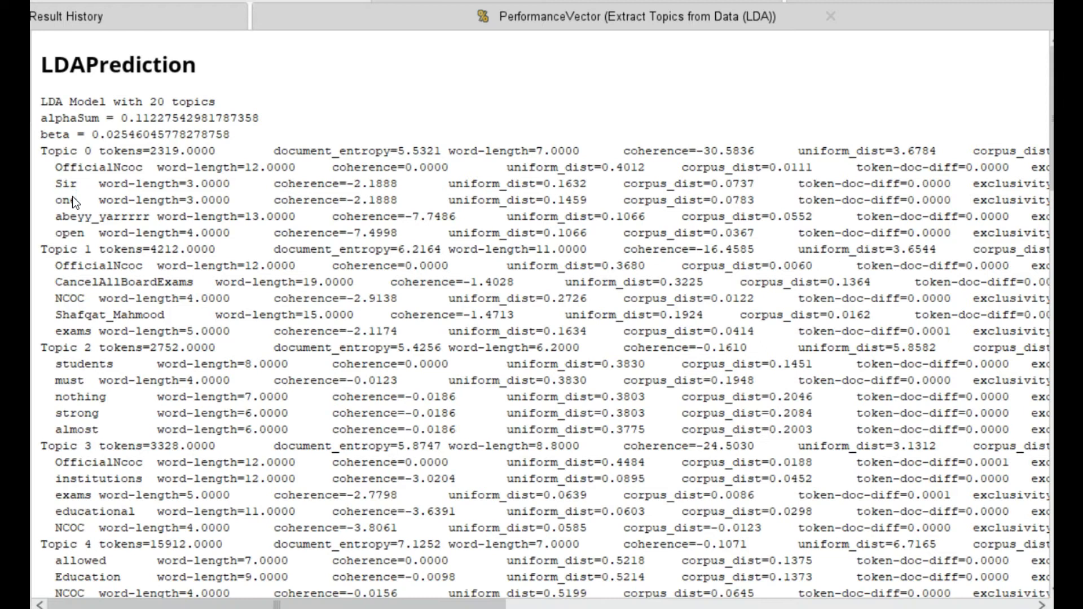
{"action": "double_click", "coordinate": [99, 216]}
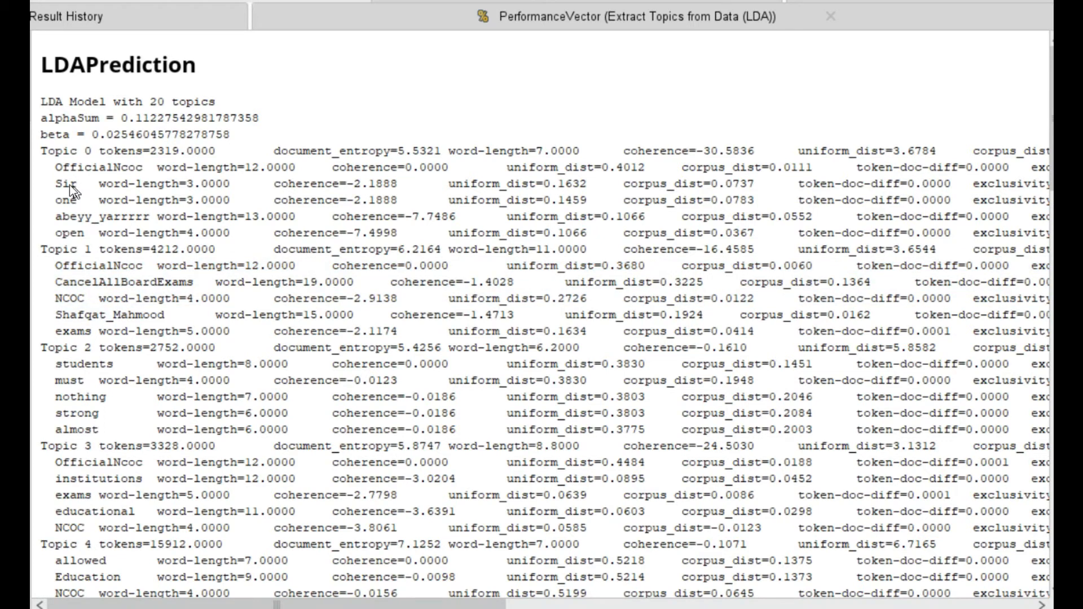
{"action": "mouse_move", "coordinate": [192, 183]}
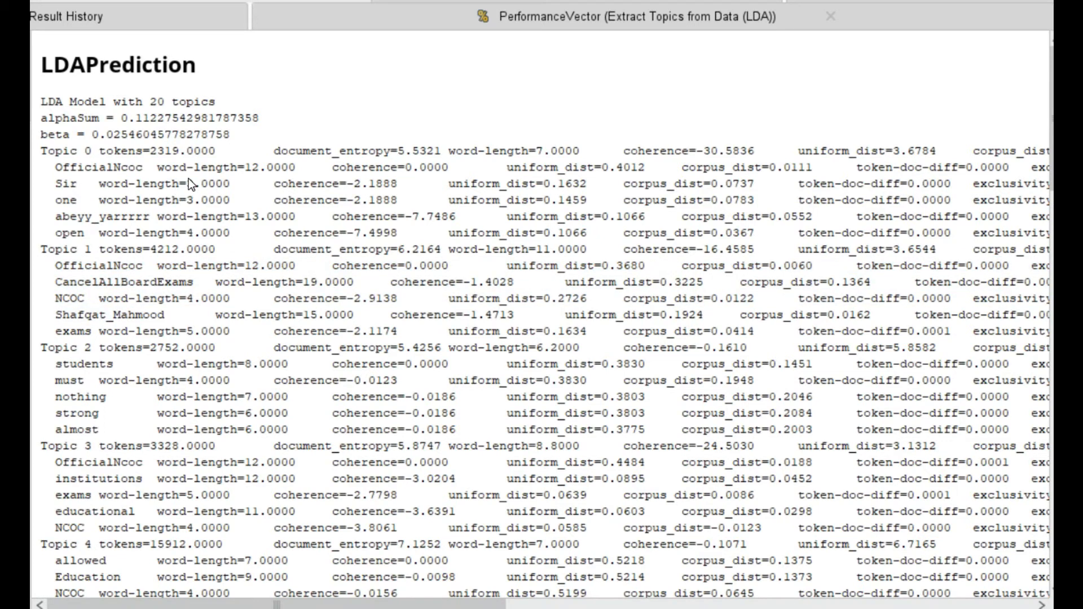
{"action": "double_click", "coordinate": [311, 184]}
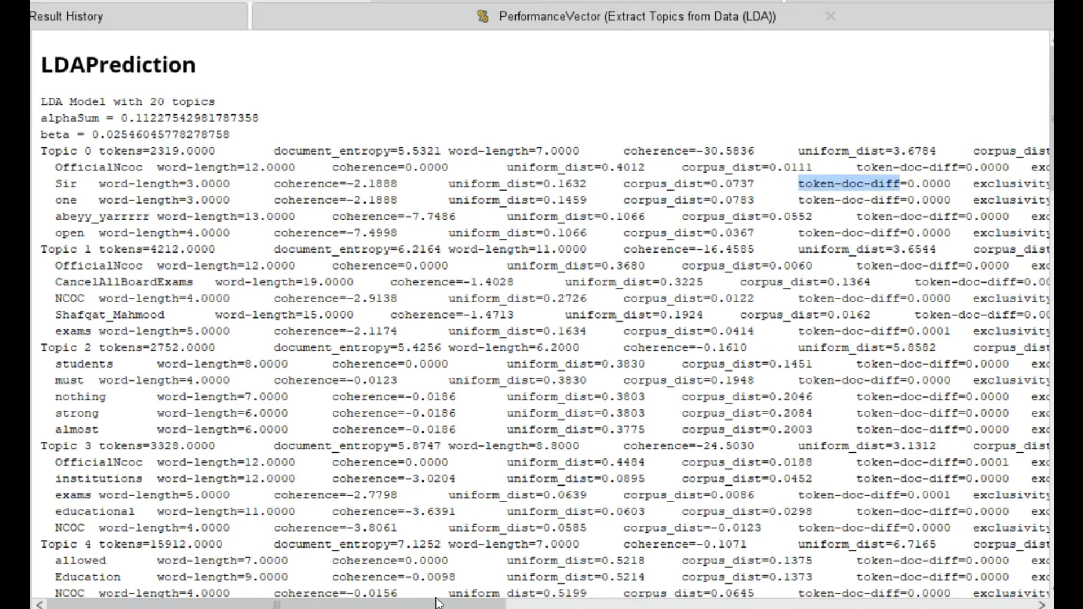
{"action": "mouse_move", "coordinate": [250, 586]}
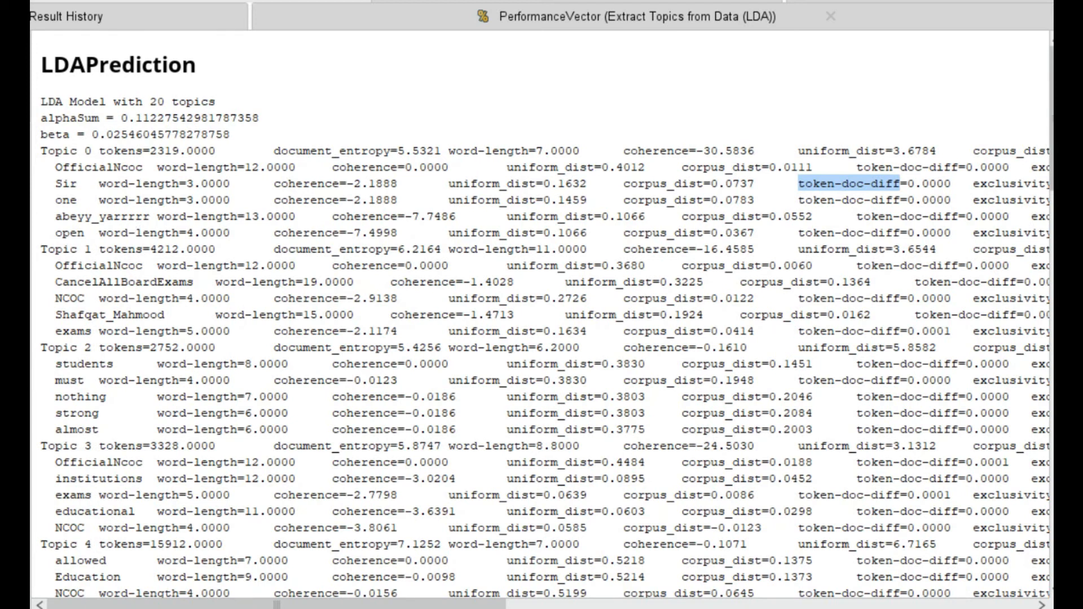
{"action": "scroll", "scroll_direction": "down", "scroll_amount": 3}
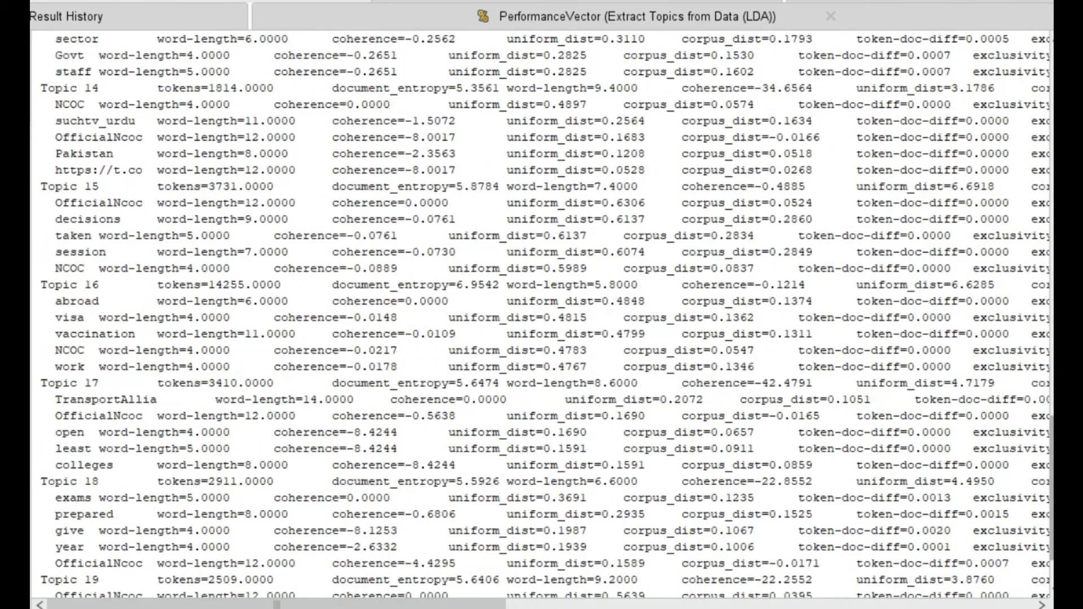
{"action": "scroll", "scroll_direction": "down", "scroll_amount": 3}
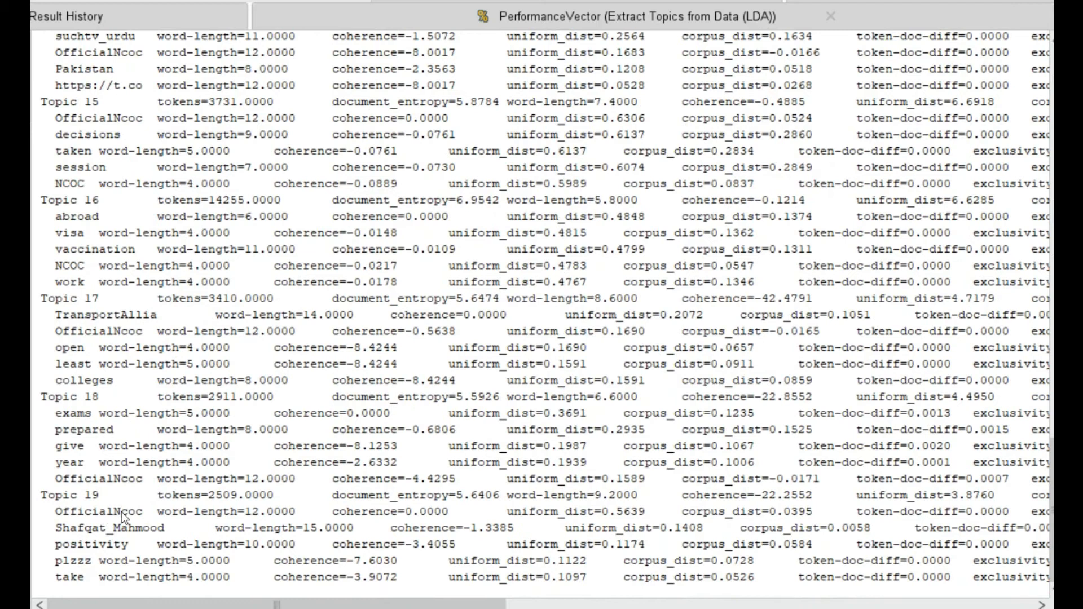
{"action": "mouse_move", "coordinate": [59, 517]}
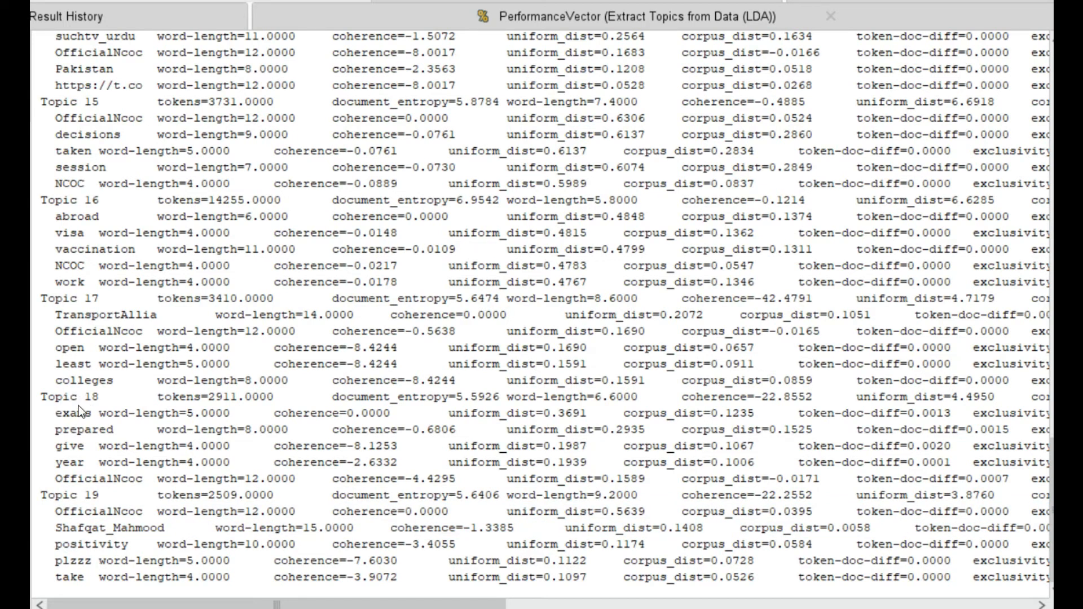
{"action": "double_click", "coordinate": [68, 412]}
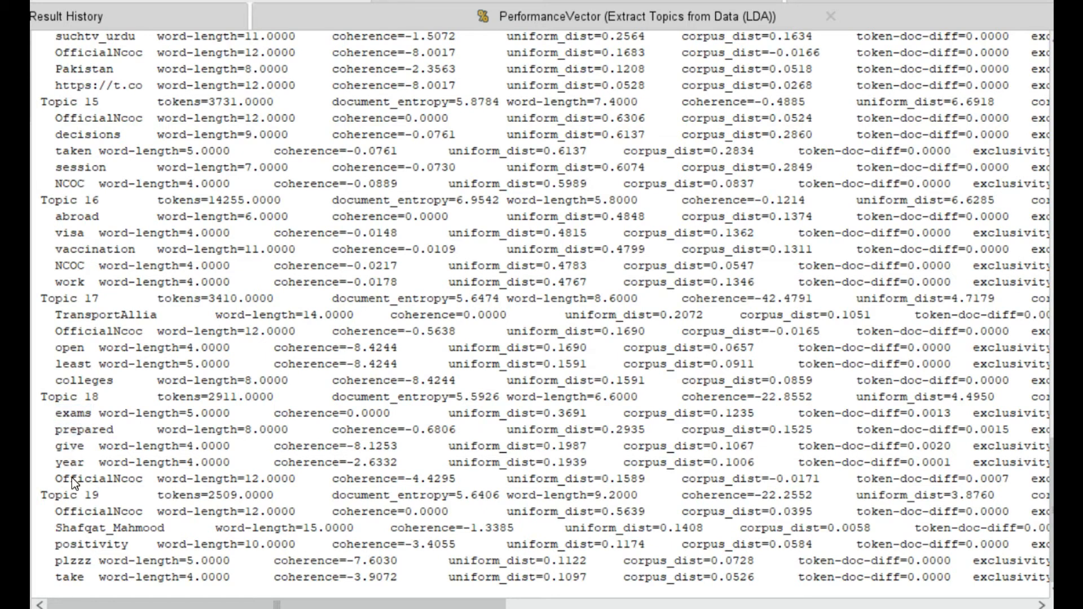
{"action": "double_click", "coordinate": [96, 478]}
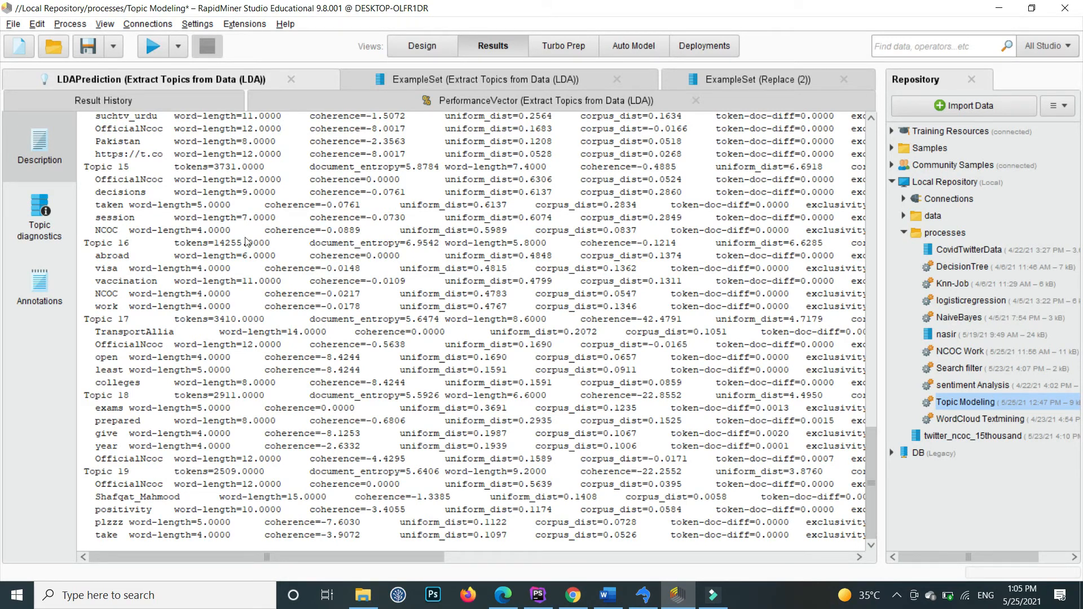
{"action": "mouse_move", "coordinate": [95, 338]}
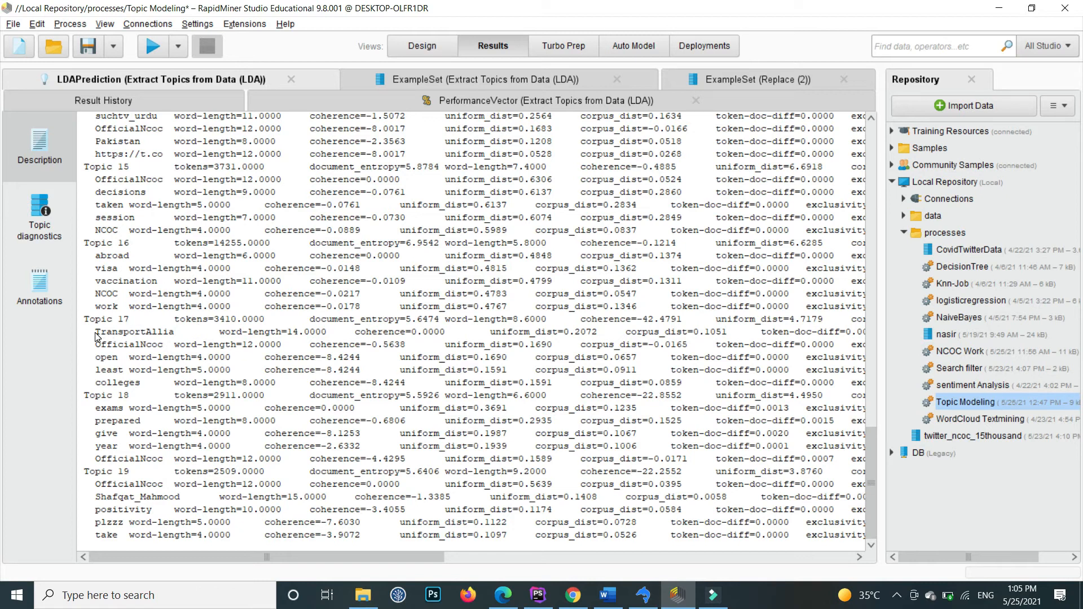
Step: Open the ExampleSet (Extract Topics from Data (LDA)) tab listing topicId, word and weight
{"action": "double_click", "coordinate": [135, 332]}
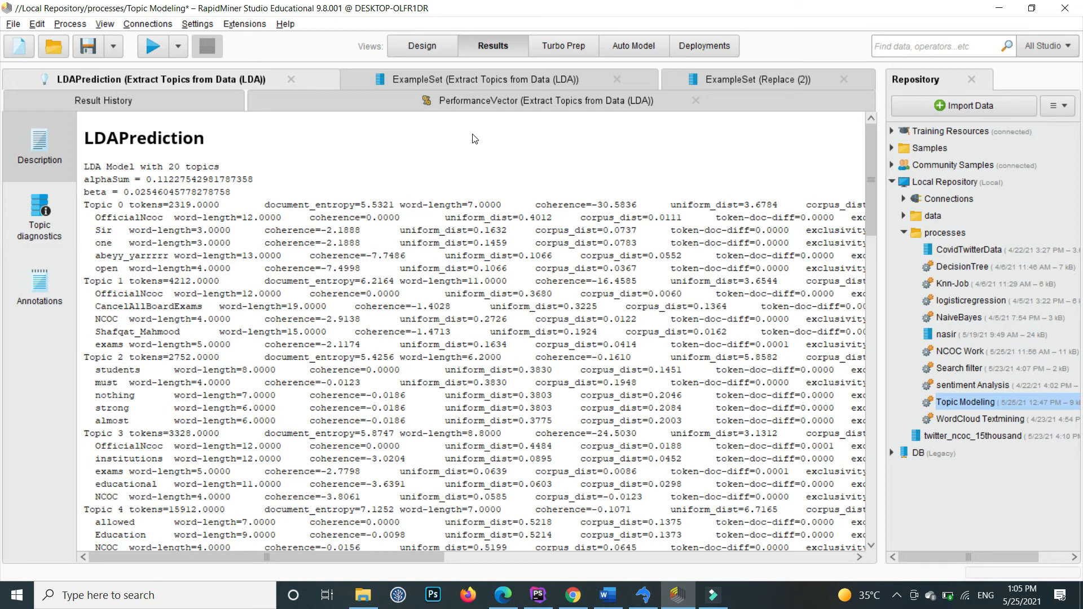
{"action": "left_click", "coordinate": [484, 79]}
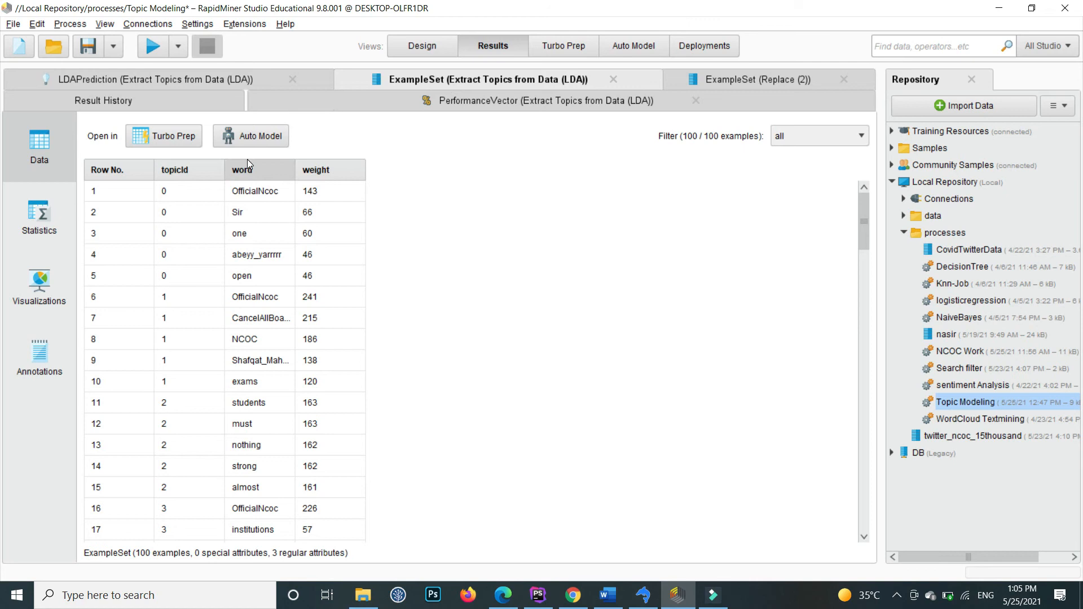
{"action": "mouse_move", "coordinate": [271, 181]}
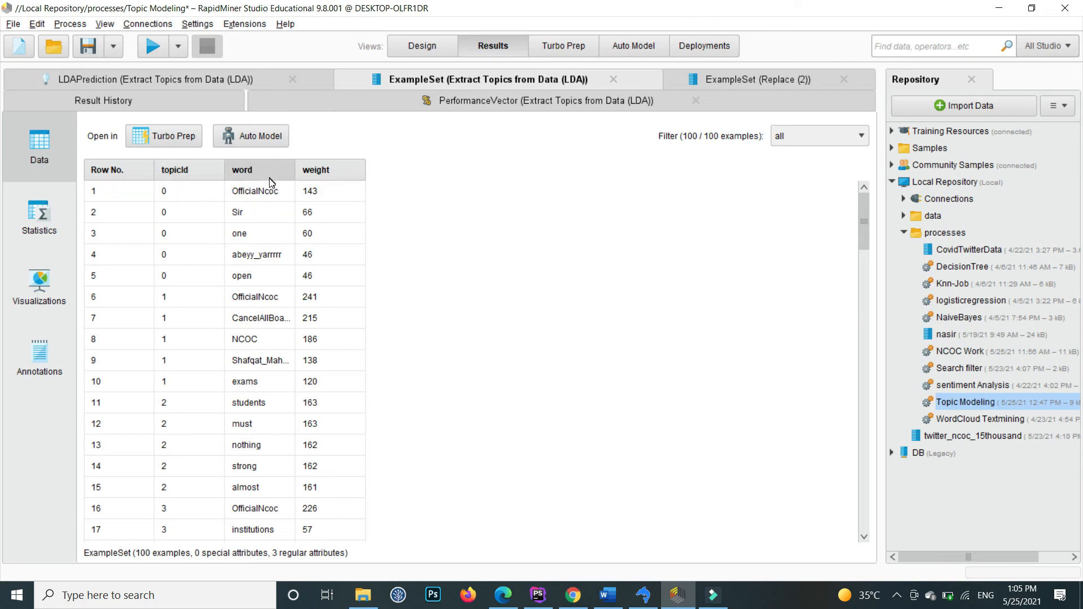
Step: Inspect topic 0's words and the document topic predictions, then open the PerformanceVector
{"action": "left_click", "coordinate": [255, 191]}
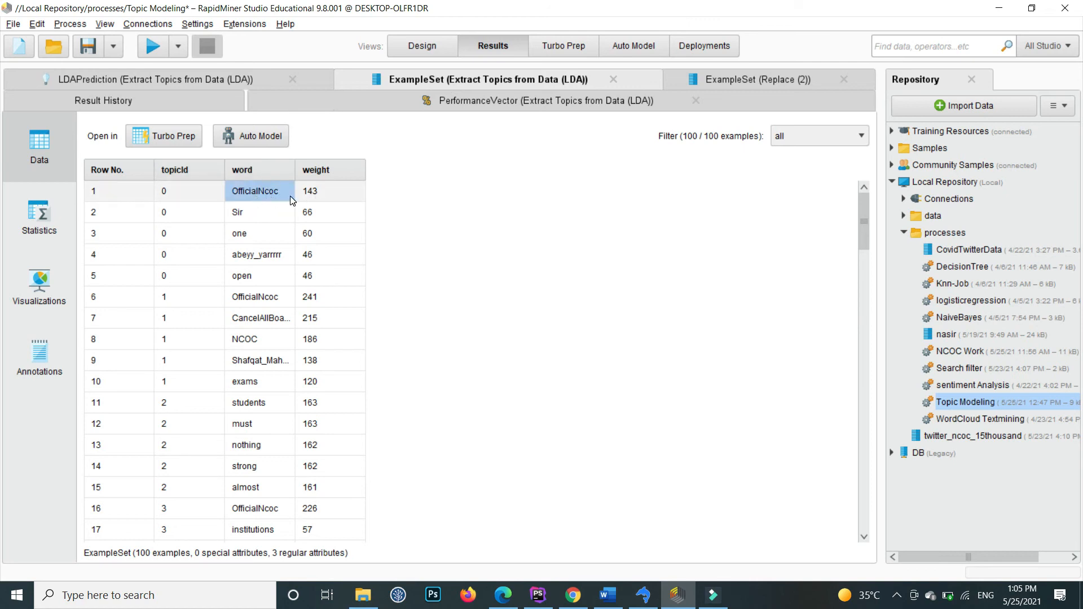
{"action": "left_click", "coordinate": [237, 213]}
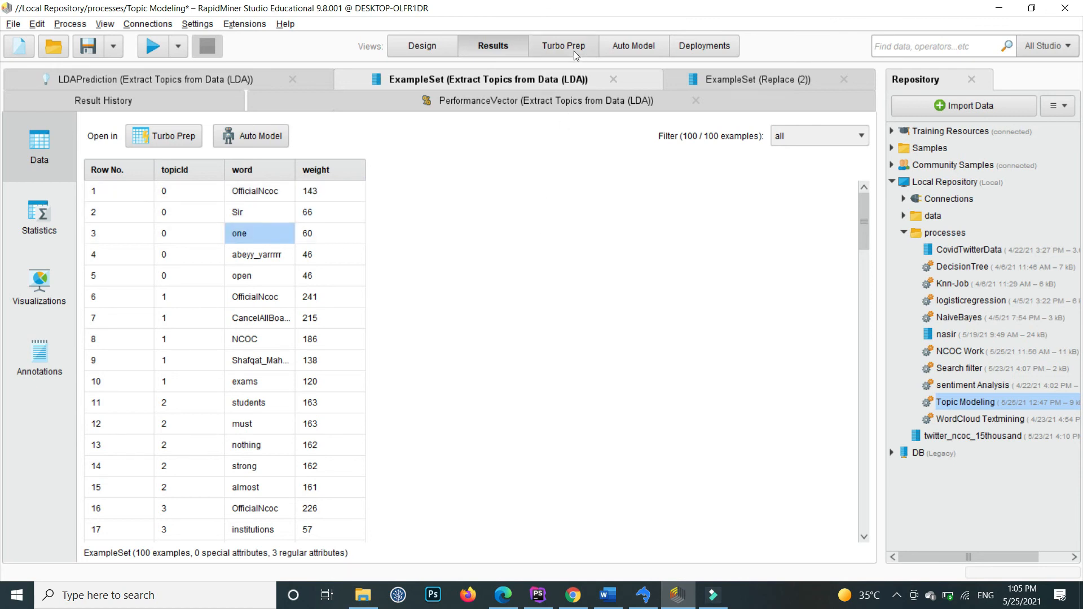
{"action": "left_click", "coordinate": [757, 79]}
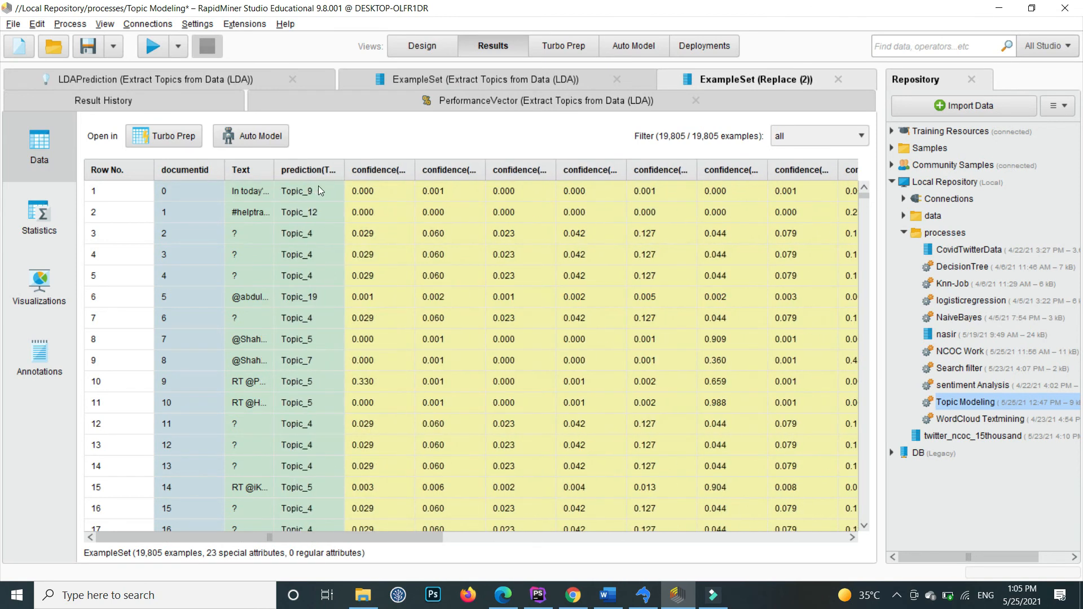
{"action": "left_click", "coordinate": [296, 191]}
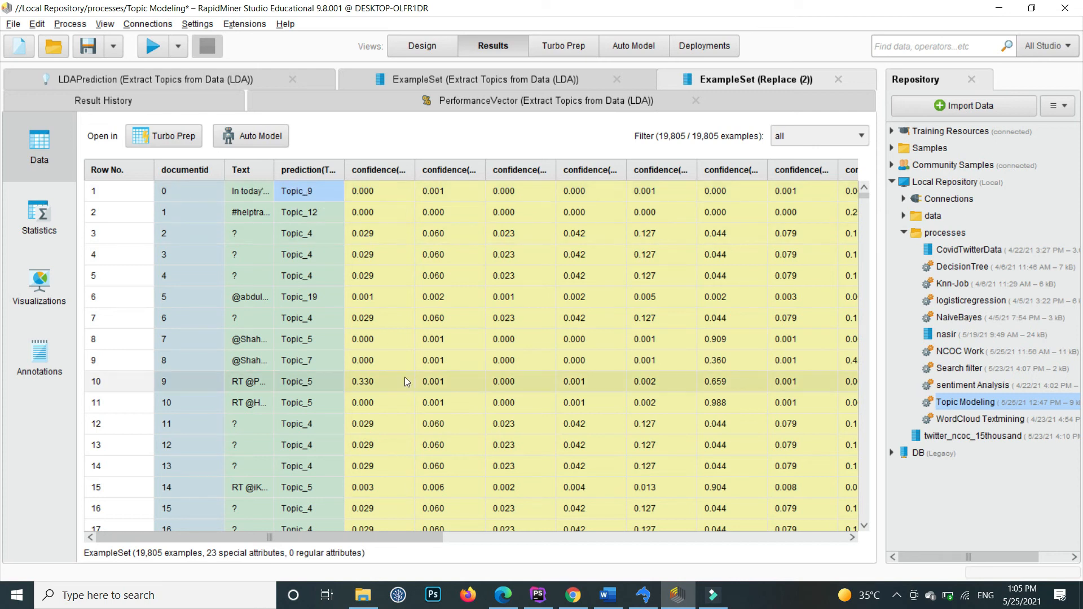
{"action": "left_click", "coordinate": [546, 100]}
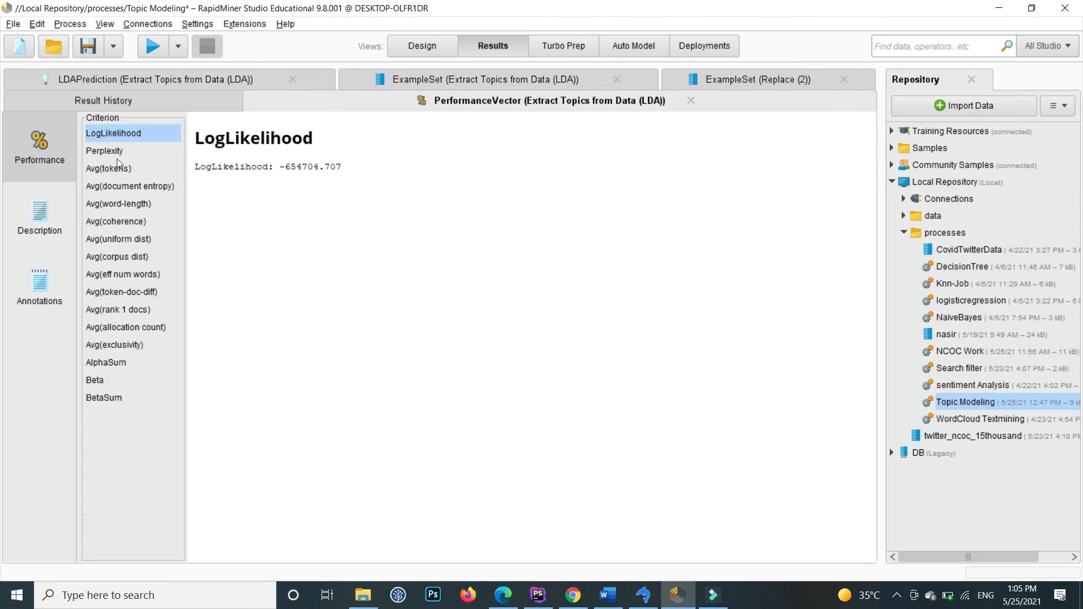
{"action": "mouse_move", "coordinate": [141, 146]}
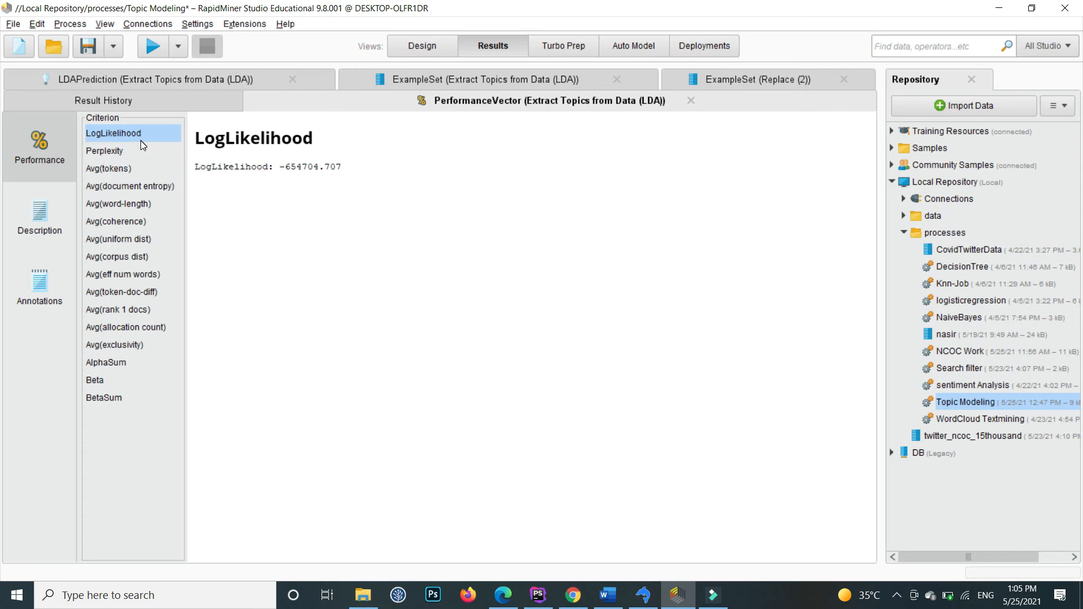
Step: Check Perplexity 203.085, Avg tokens 4774.05, document entropy 5.863, Beta 0.025, then return to Design
{"action": "left_click", "coordinate": [105, 150]}
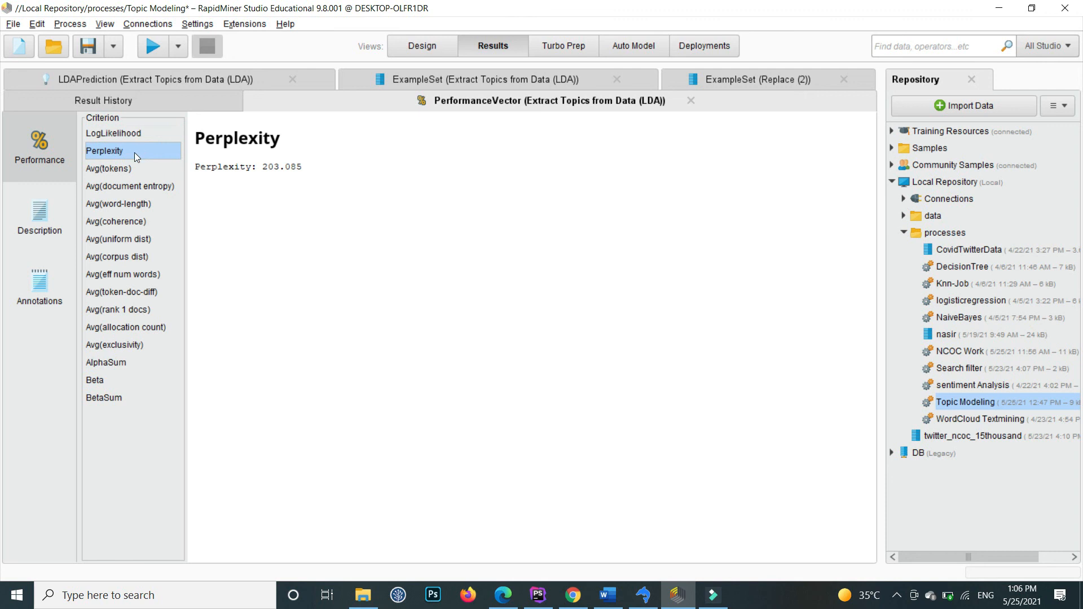
{"action": "mouse_move", "coordinate": [126, 173]}
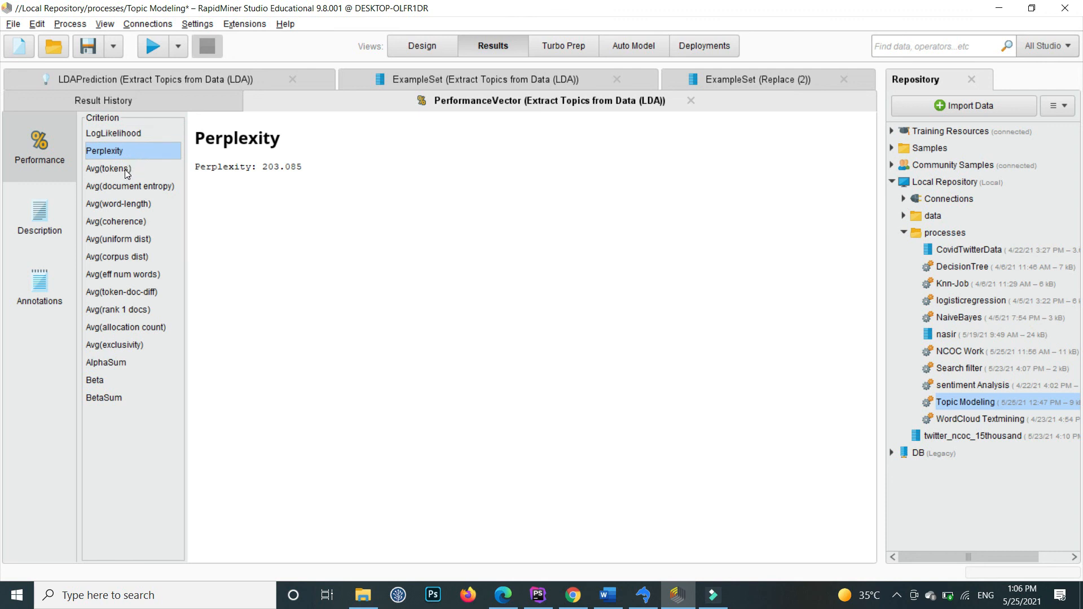
{"action": "left_click", "coordinate": [108, 169]}
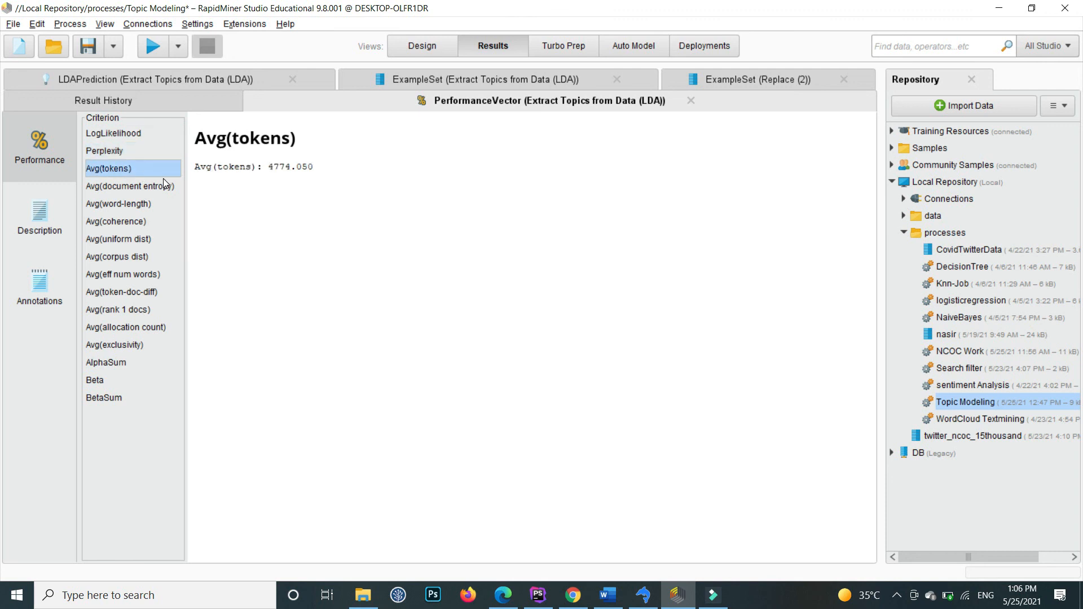
{"action": "left_click", "coordinate": [130, 185]}
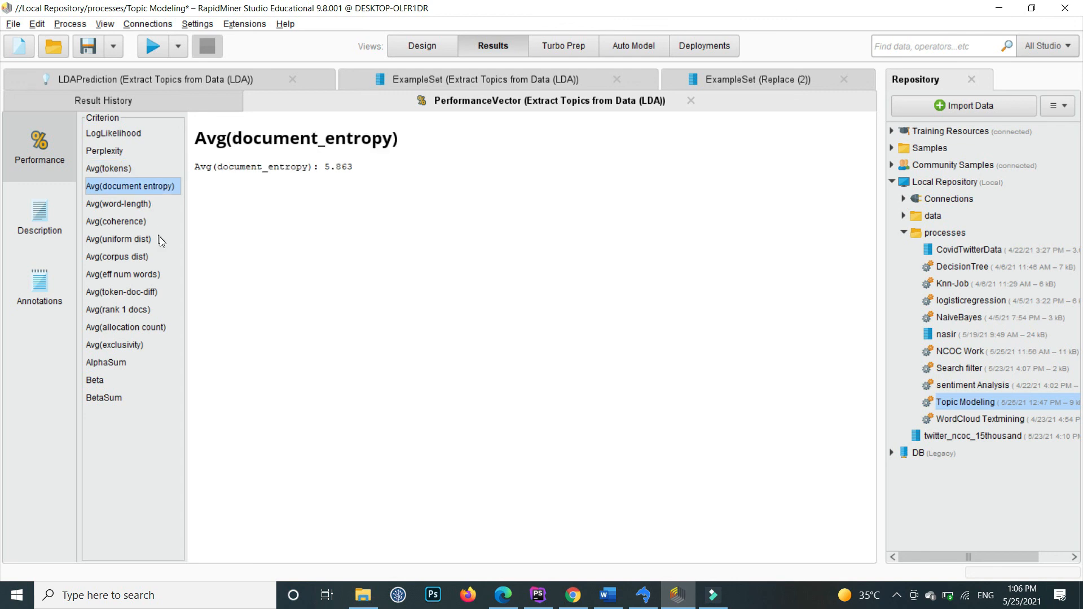
{"action": "left_click", "coordinate": [95, 379]}
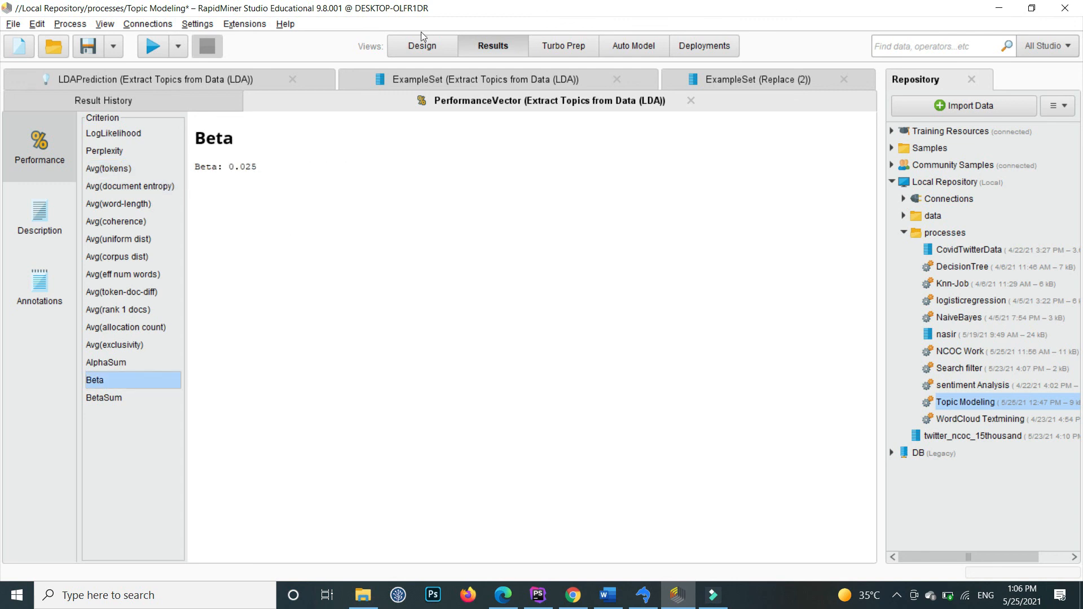
{"action": "left_click", "coordinate": [421, 45]}
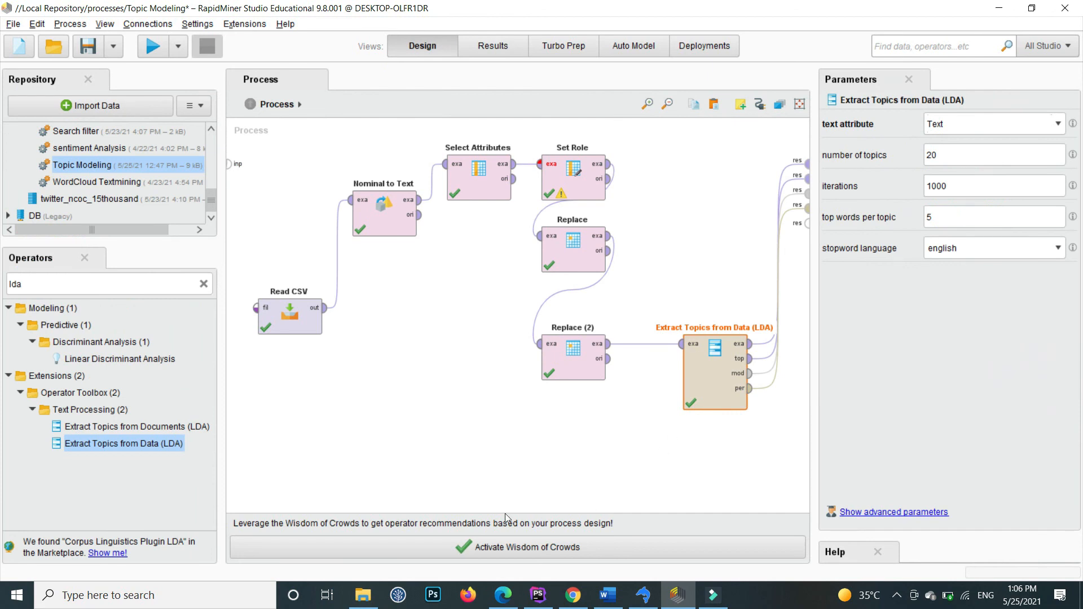
{"action": "mouse_move", "coordinate": [545, 507]}
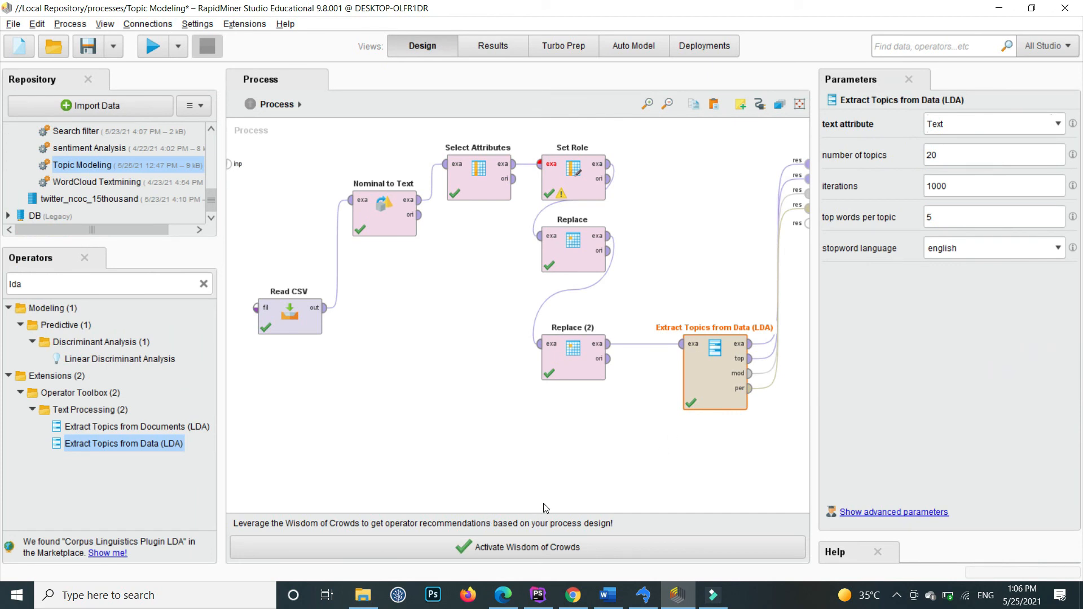